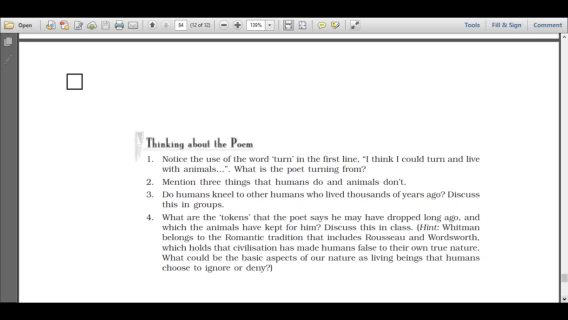
{"action": "scroll", "scroll_direction": "down", "scroll_amount": 3}
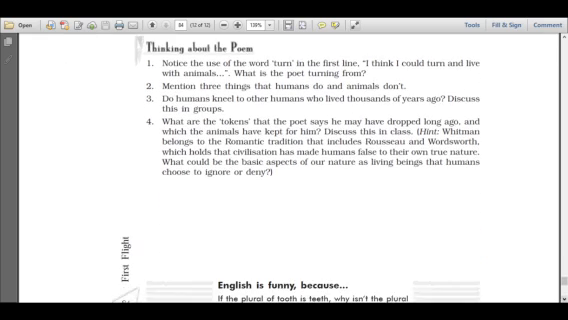